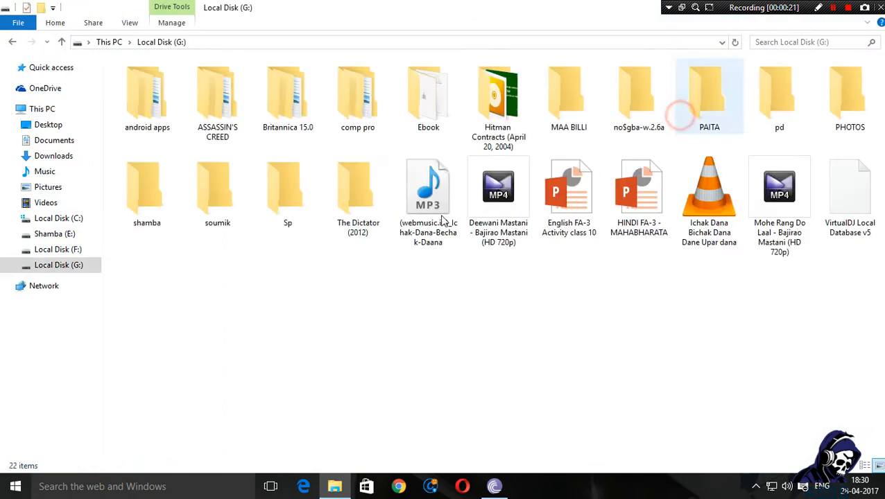
Open the soumik folder on Local Disk (G:), then a 3DS game folder
{"action": "double_click", "coordinate": [217, 187]}
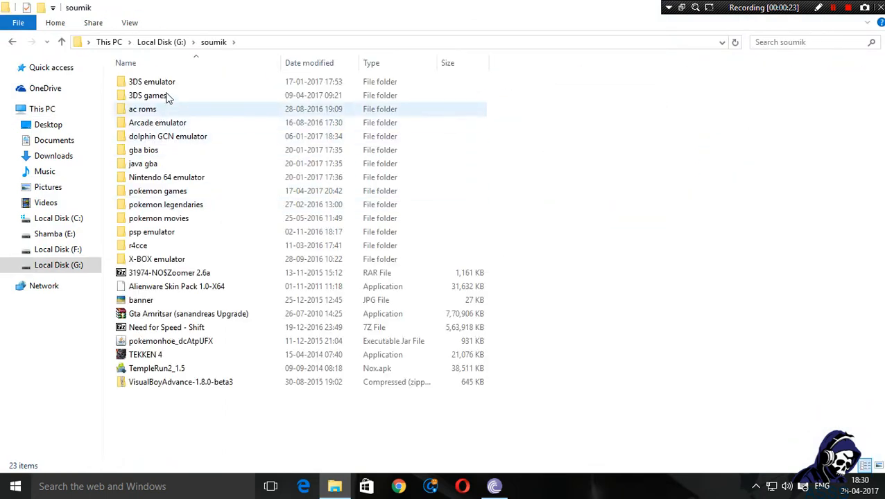
{"action": "double_click", "coordinate": [151, 81]}
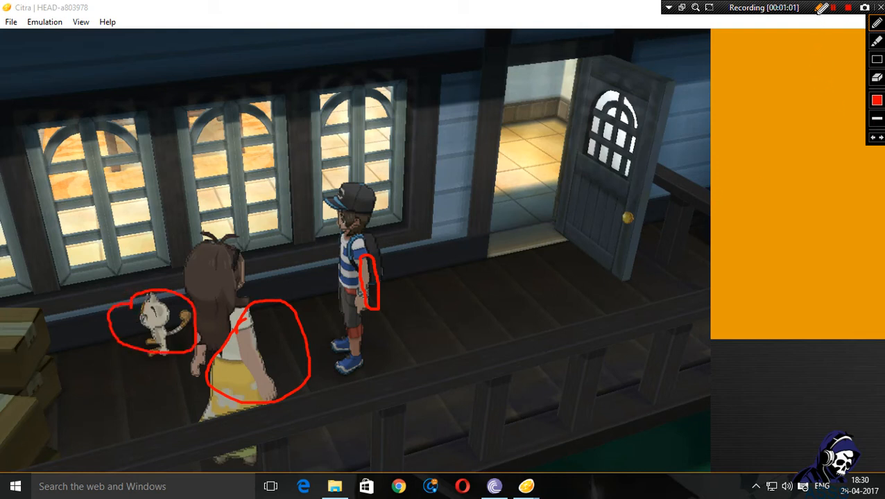
Run Pokémon Sun and walk the character from the porch into the house
{"action": "left_click", "coordinate": [819, 8]}
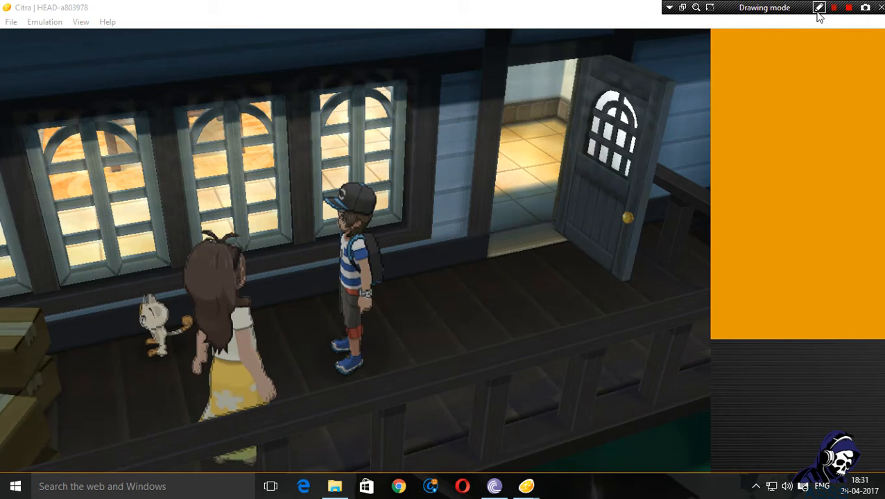
{"action": "left_click", "coordinate": [819, 8]}
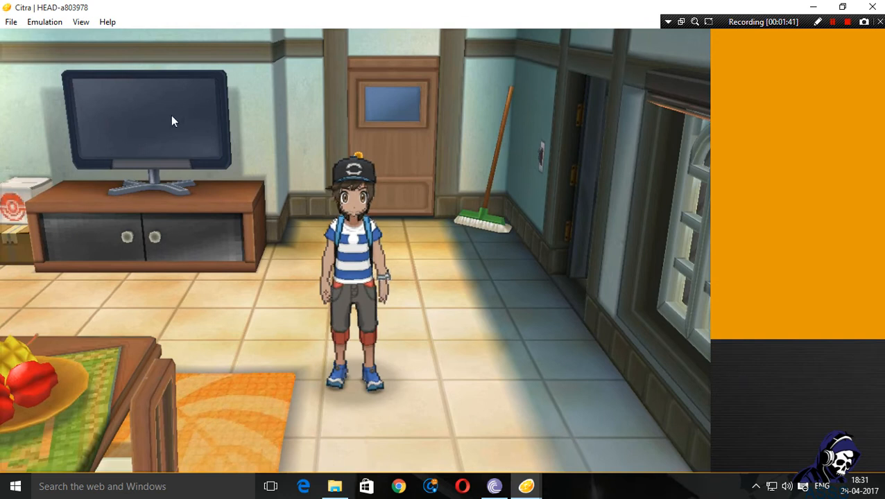
In the game's cheat list, enable 'no blacklines' alongside 'no lines'
{"action": "left_click", "coordinate": [44, 22]}
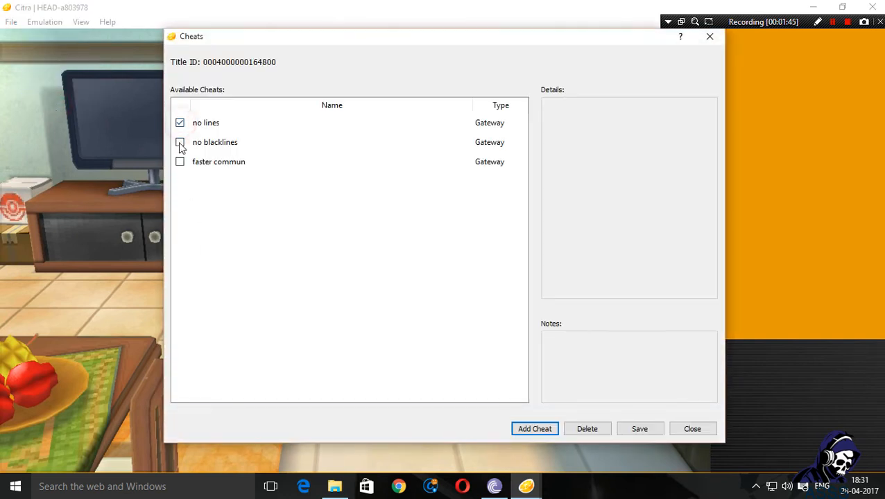
{"action": "left_click", "coordinate": [179, 142]}
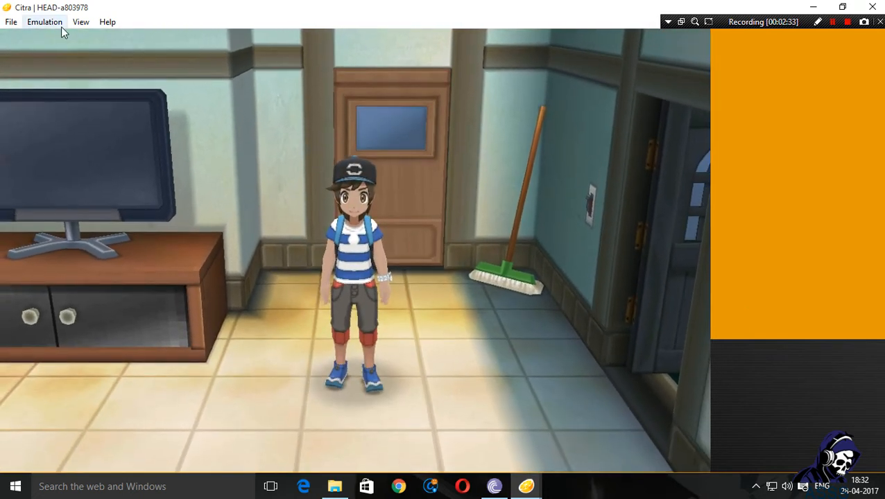
Reopen Emulation > Cheats, start adding a cheat, then cancel the prompt
{"action": "left_click", "coordinate": [44, 22]}
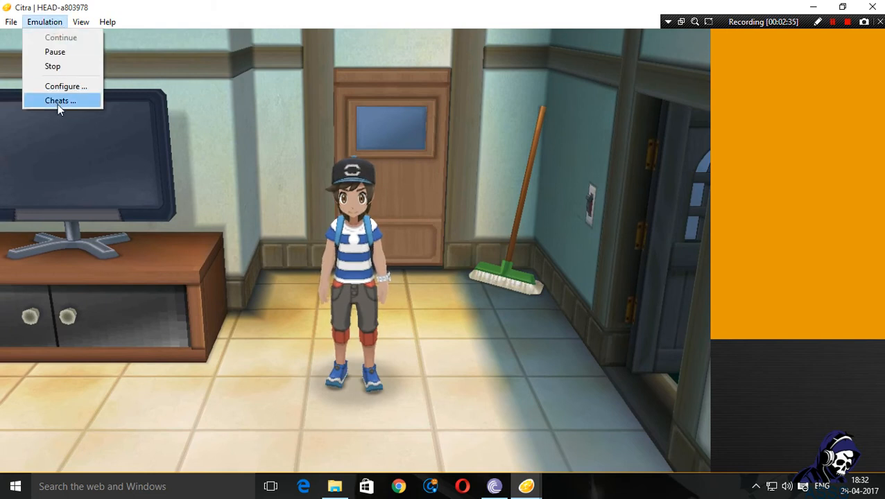
{"action": "left_click", "coordinate": [60, 100]}
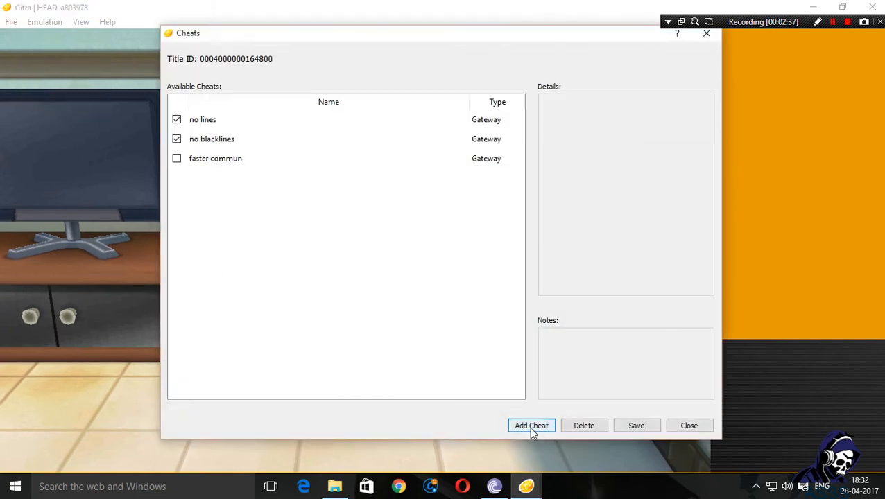
{"action": "left_click", "coordinate": [532, 425]}
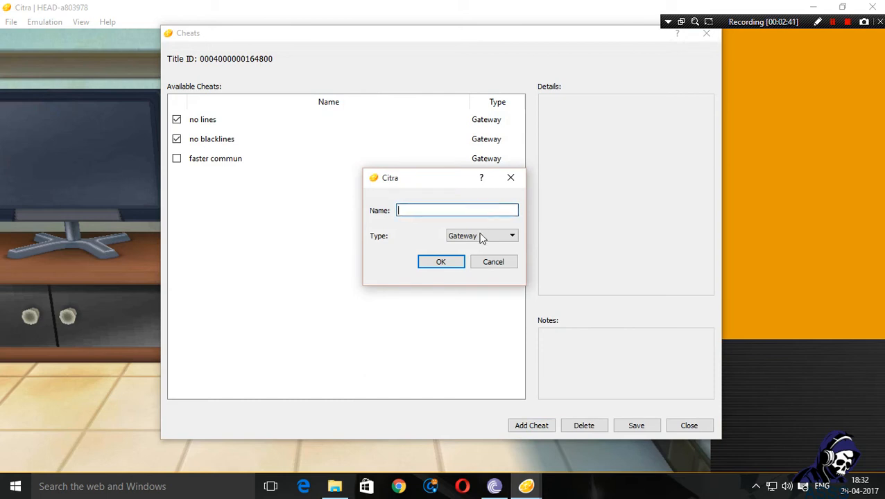
{"action": "left_click", "coordinate": [493, 261]}
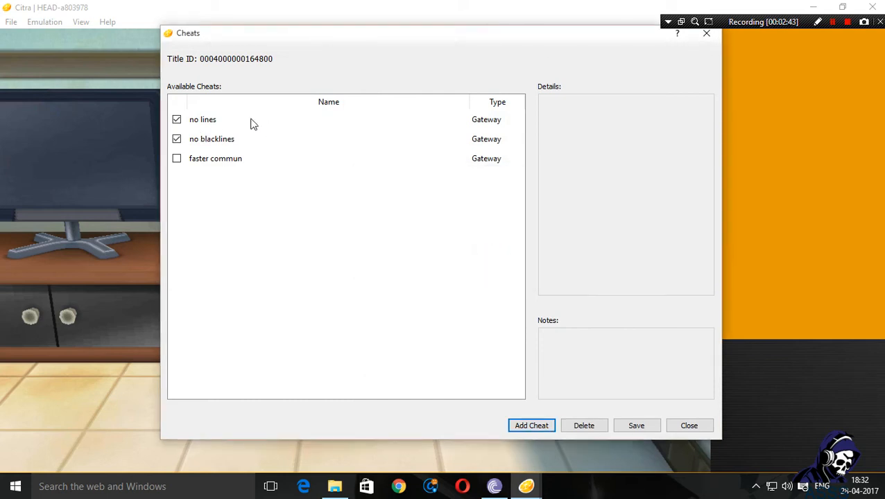
View the 'no lines' cheat code in Details, then close the cheat list
{"action": "left_click", "coordinate": [202, 120]}
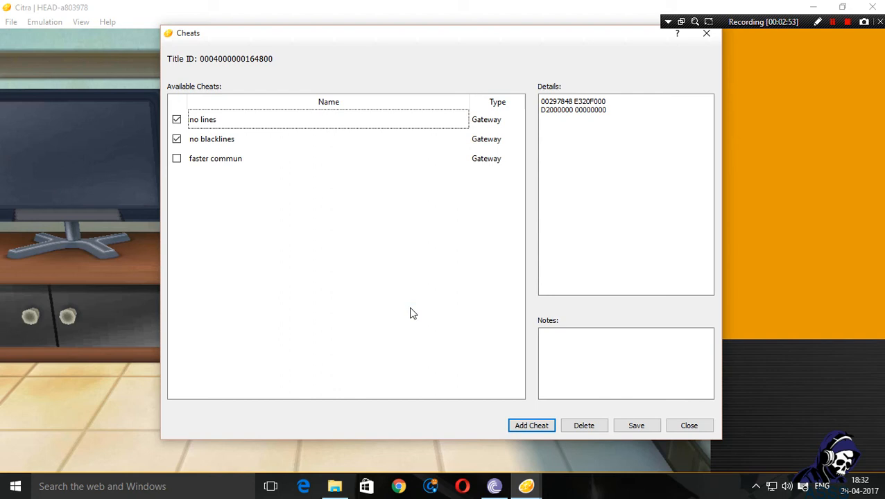
{"action": "mouse_move", "coordinate": [419, 342]}
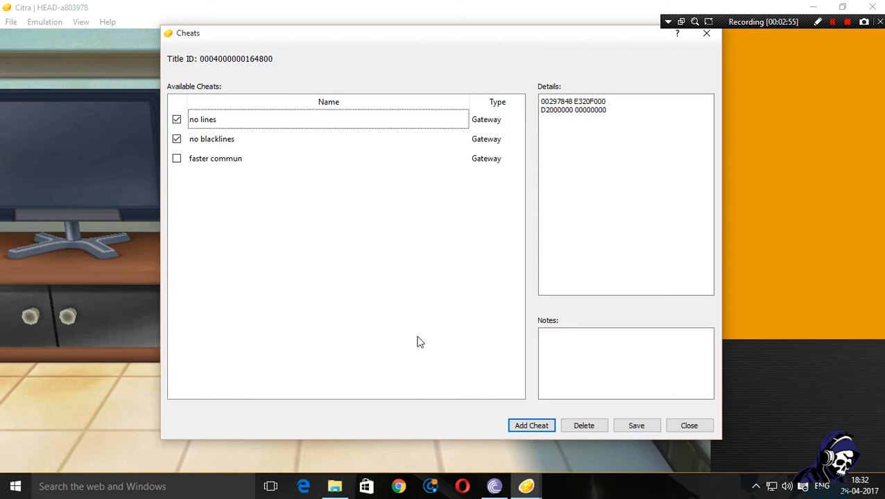
{"action": "mouse_move", "coordinate": [475, 370]}
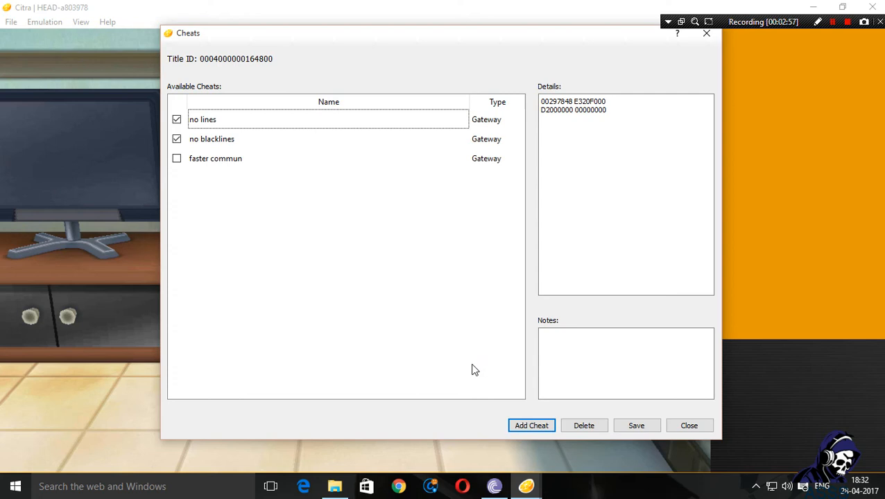
{"action": "mouse_move", "coordinate": [684, 405]}
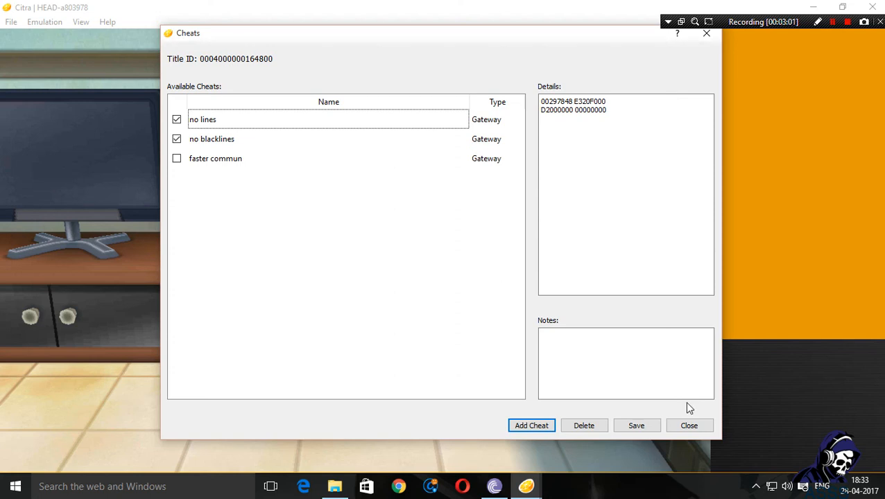
{"action": "left_click", "coordinate": [688, 425]}
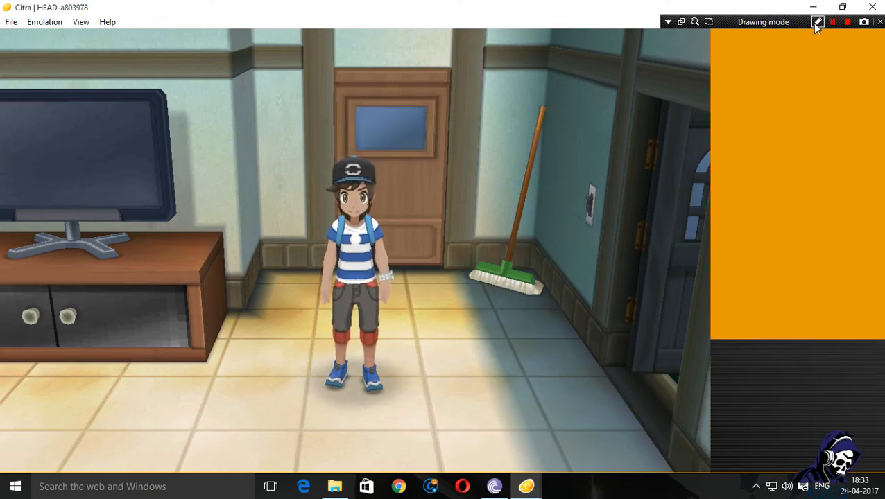
{"action": "left_click_drag", "start_coordinate": [405, 284], "coordinate": [478, 458]}
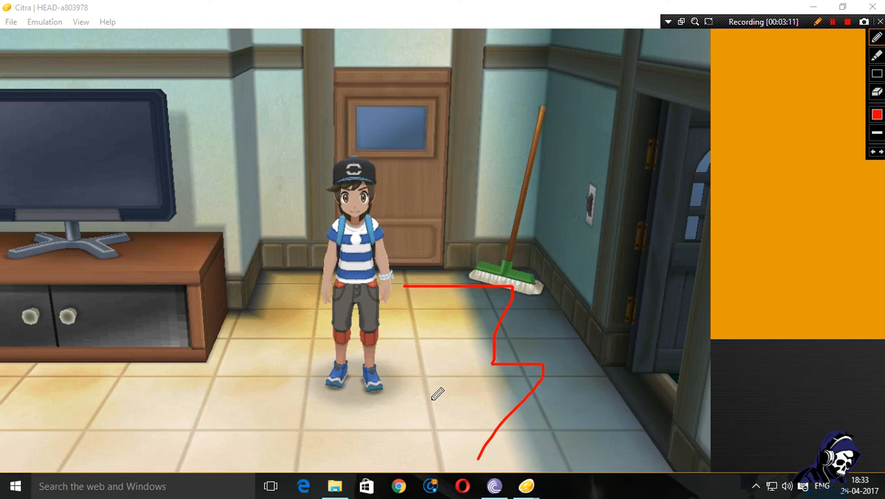